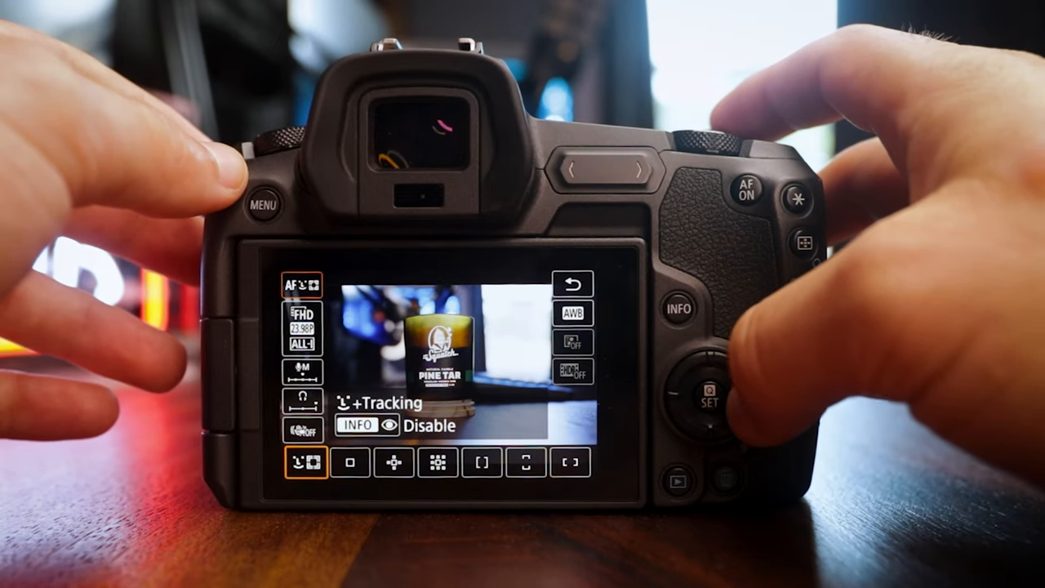
Step: Change the AF method from Face+Tracking to 1-point AF
left_click(351, 463)
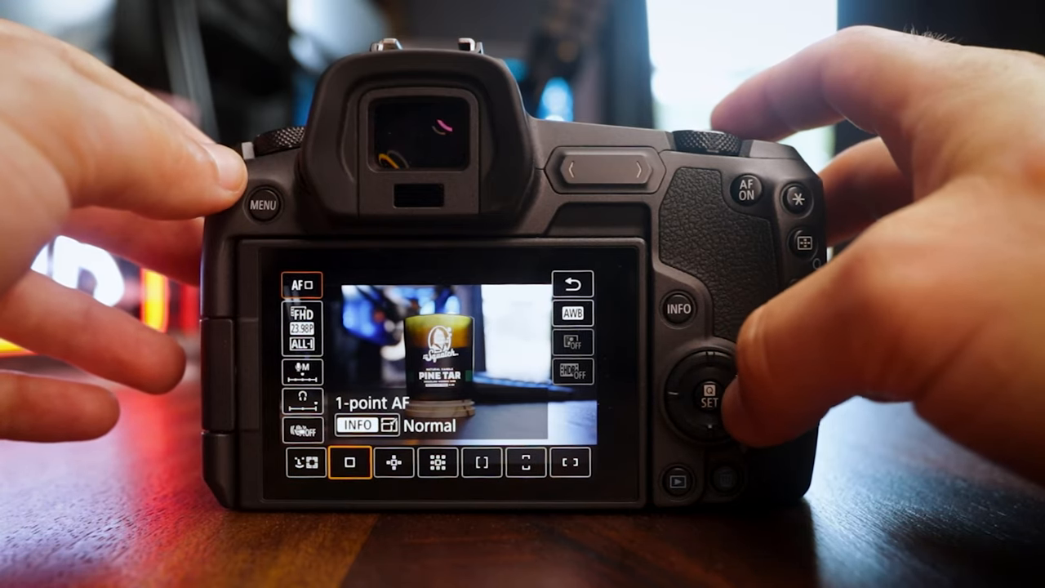
left_click(527, 463)
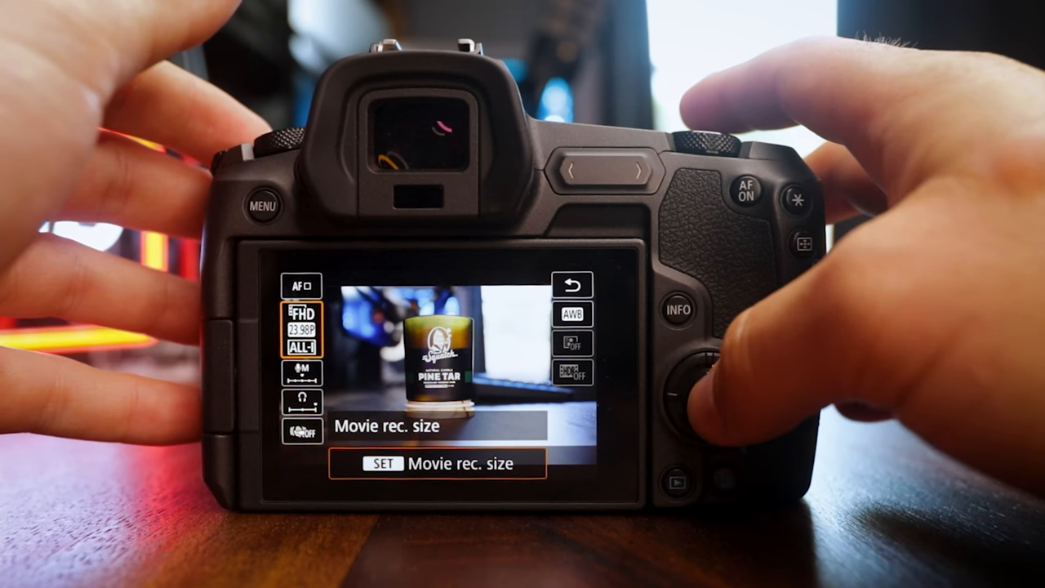
Step: Set movie recording size to FHD 1920x1080 23.98P ALL-I and exit to live view
left_click(382, 463)
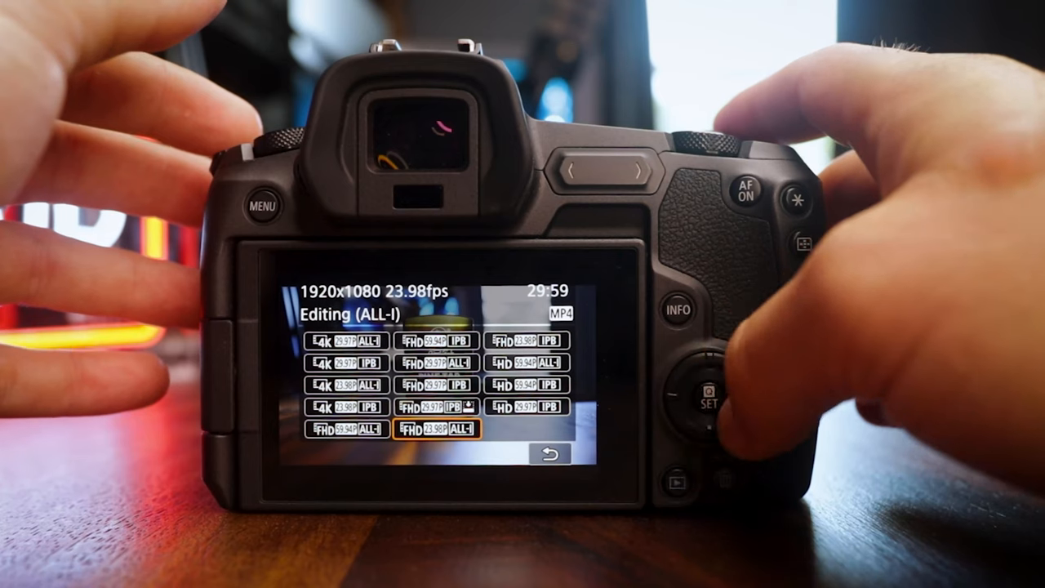
left_click(704, 386)
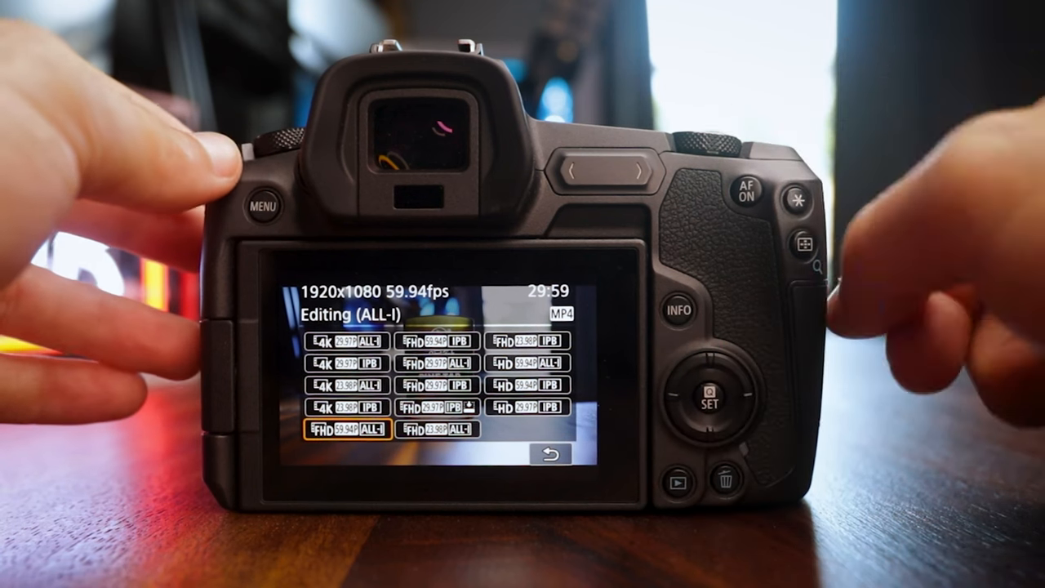
left_click(709, 383)
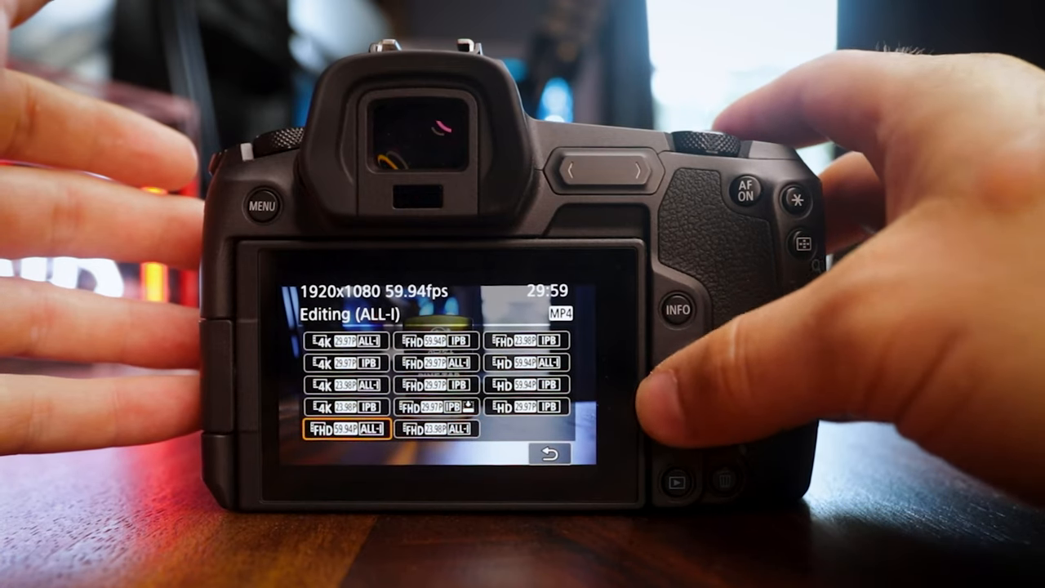
left_click(437, 429)
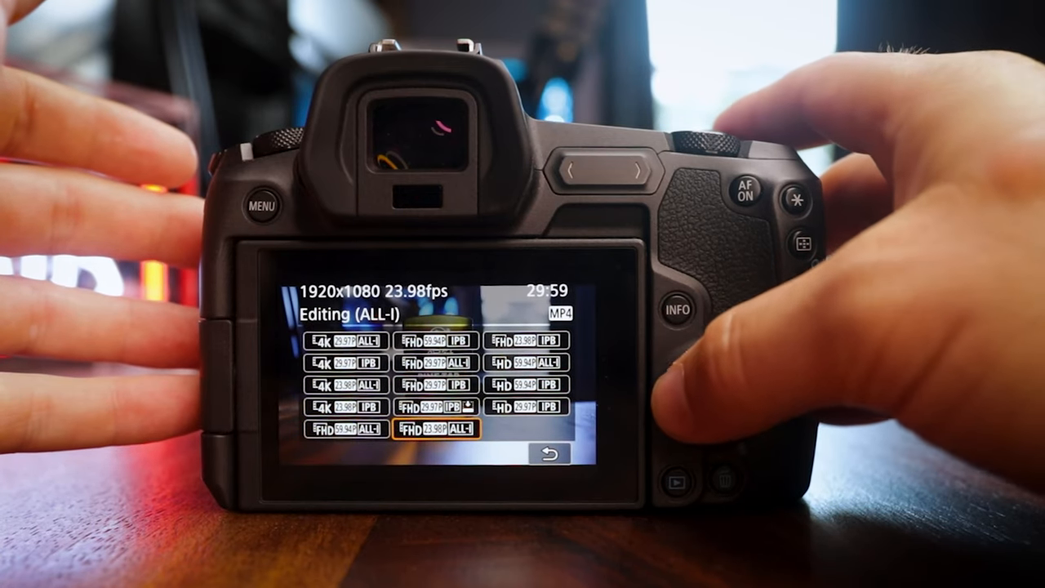
left_click(705, 388)
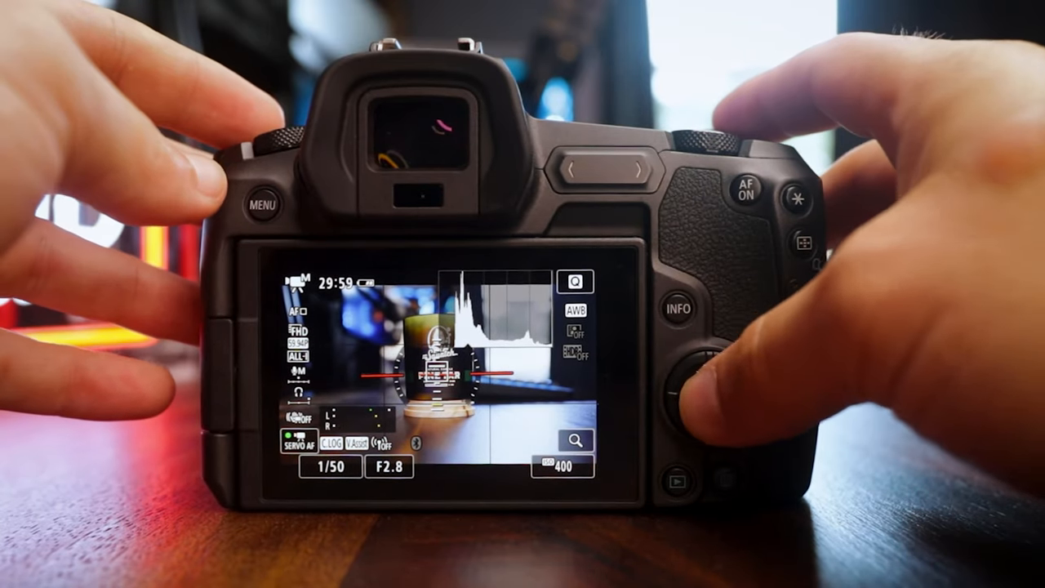
left_click(705, 384)
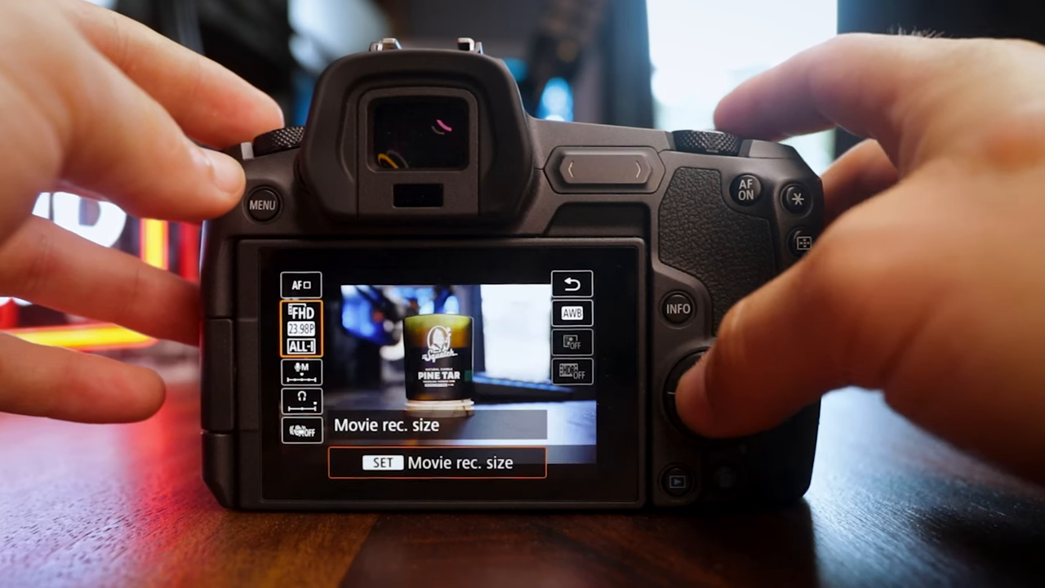
left_click(300, 372)
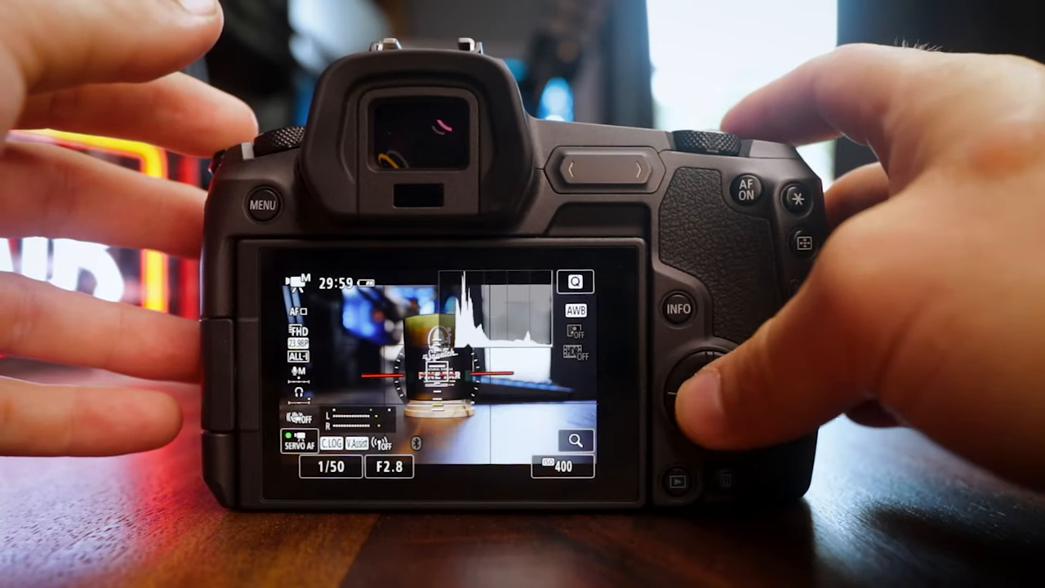
left_click(294, 376)
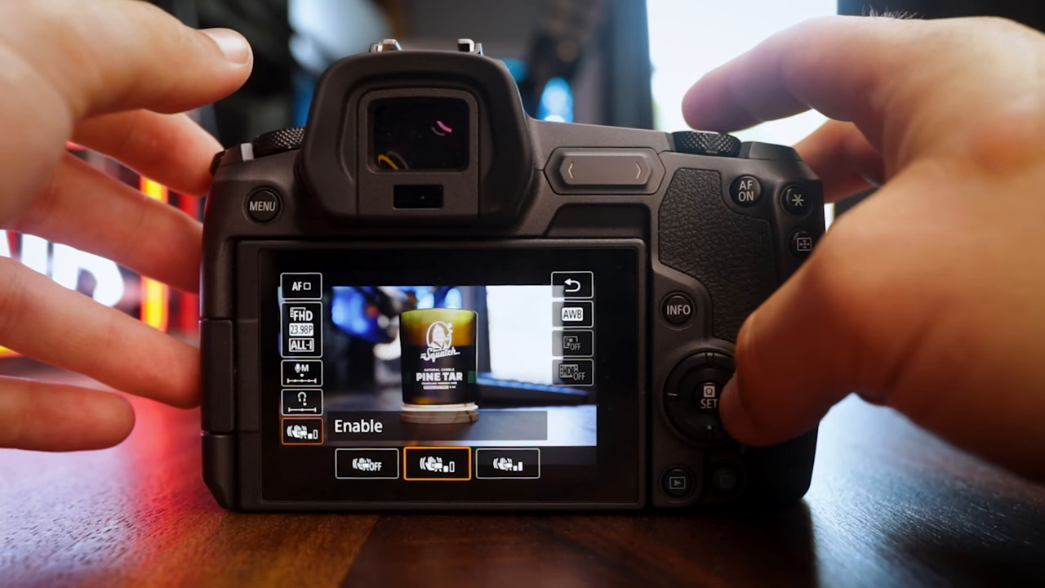
Step: Set Movie digital IS to Off
left_click(507, 464)
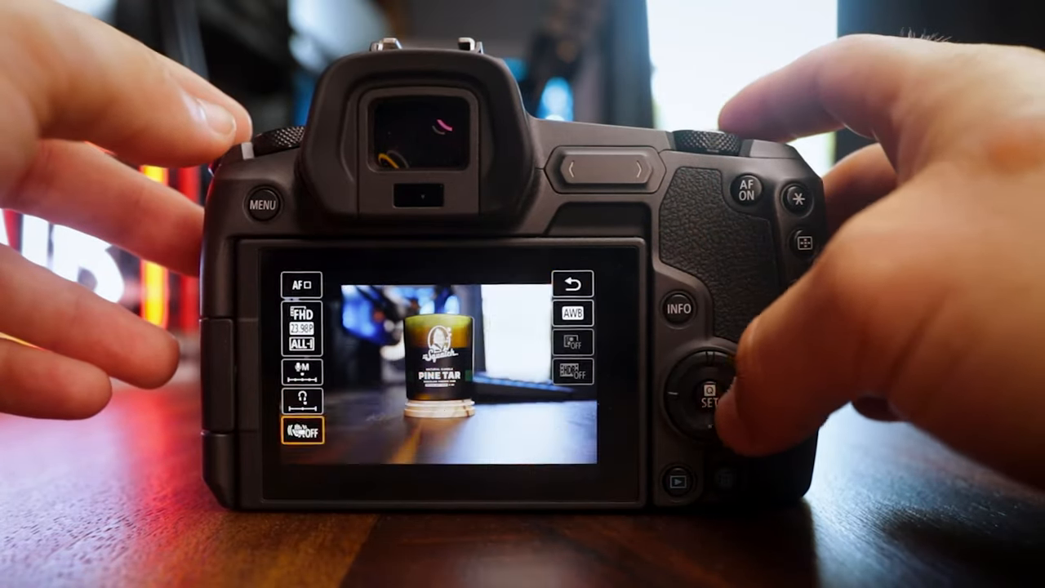
Step: Browse the AWB white balance presets toward White fluorescent light
left_click(575, 313)
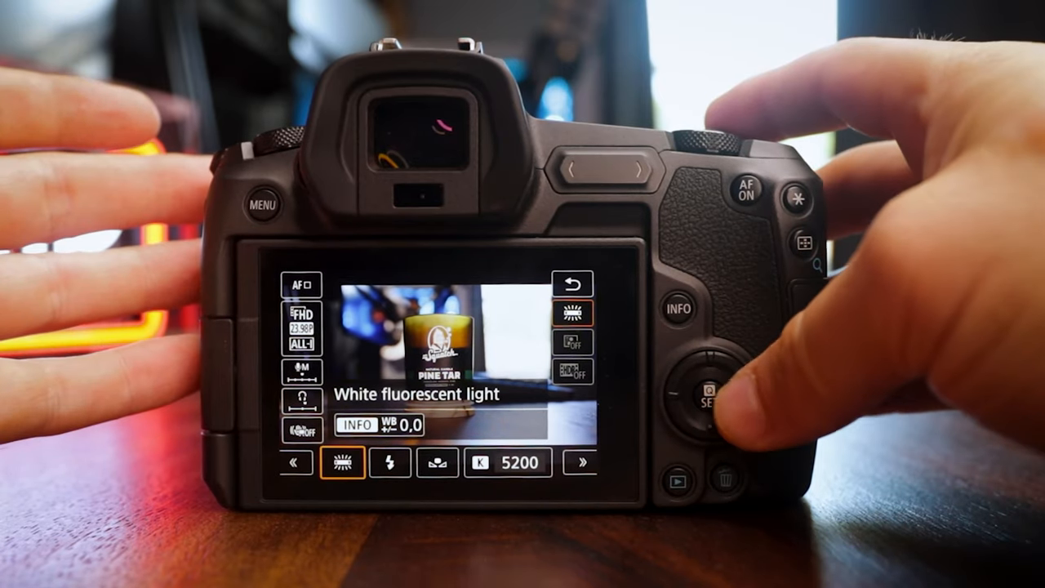
left_click(700, 392)
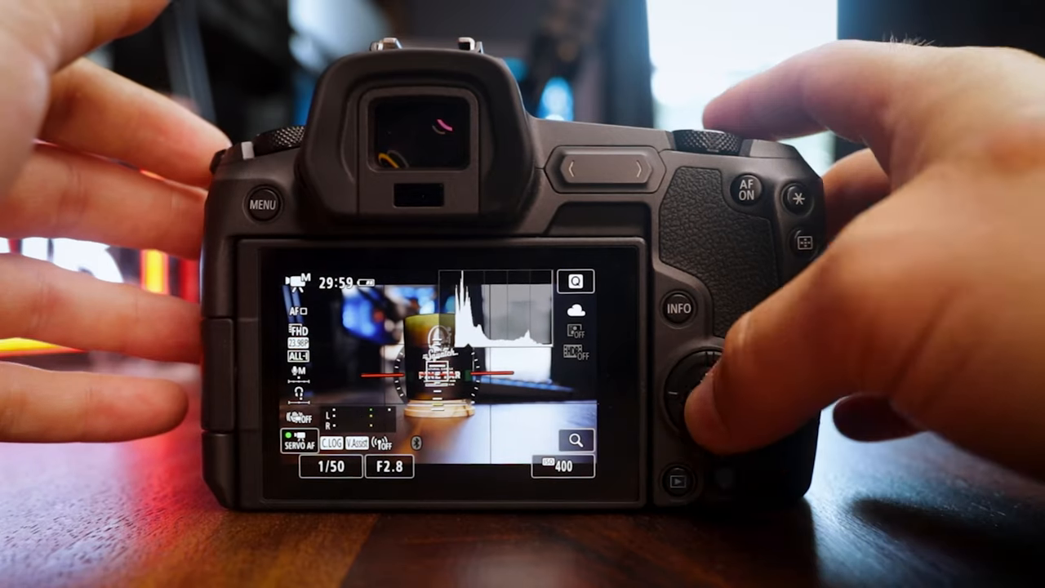
left_click(700, 388)
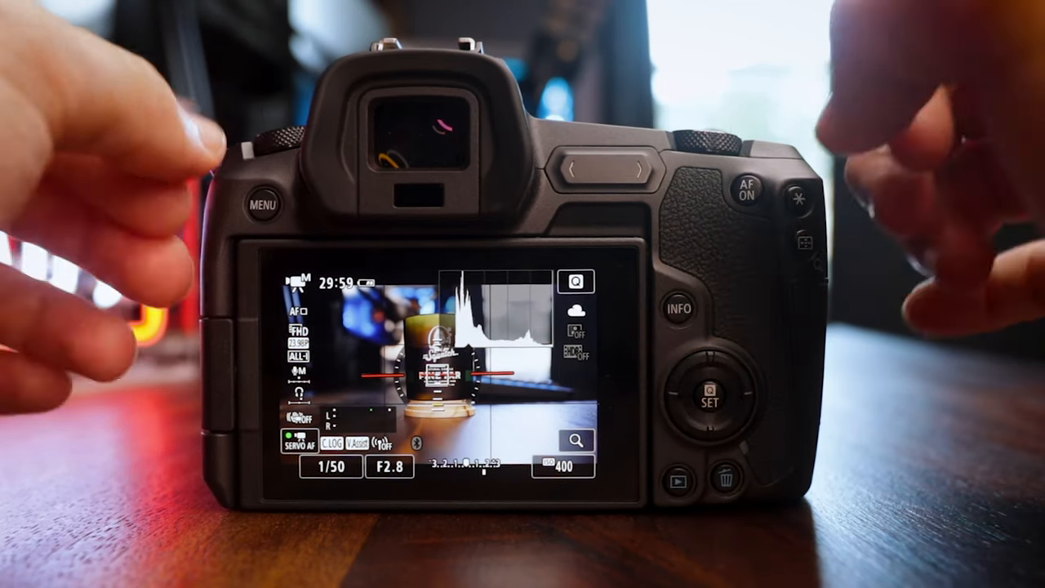
left_click(263, 204)
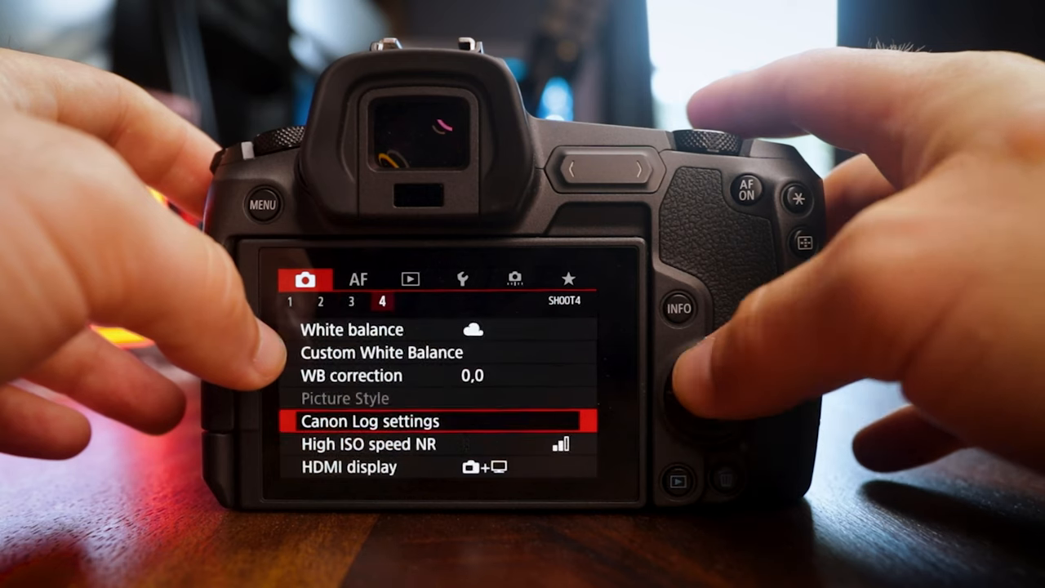
Step: Open Canon Log settings on Shooting menu page 4
key("up")
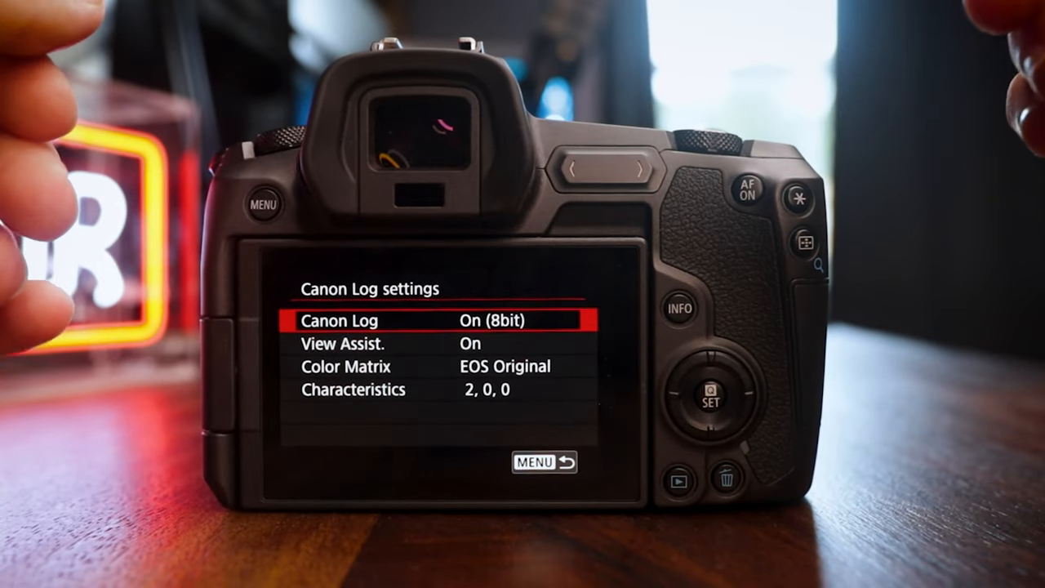
left_click(707, 391)
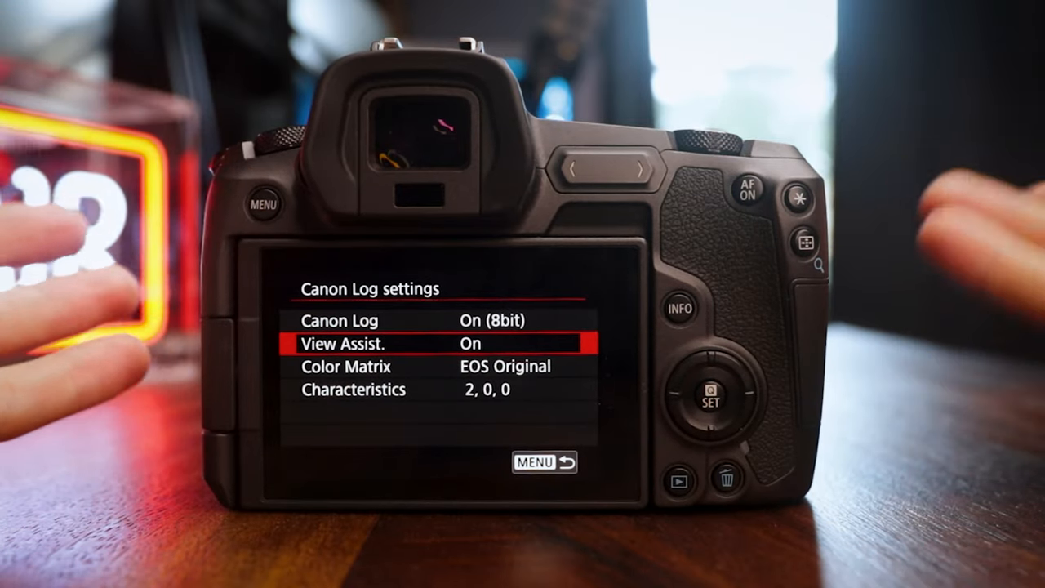
left_click(700, 391)
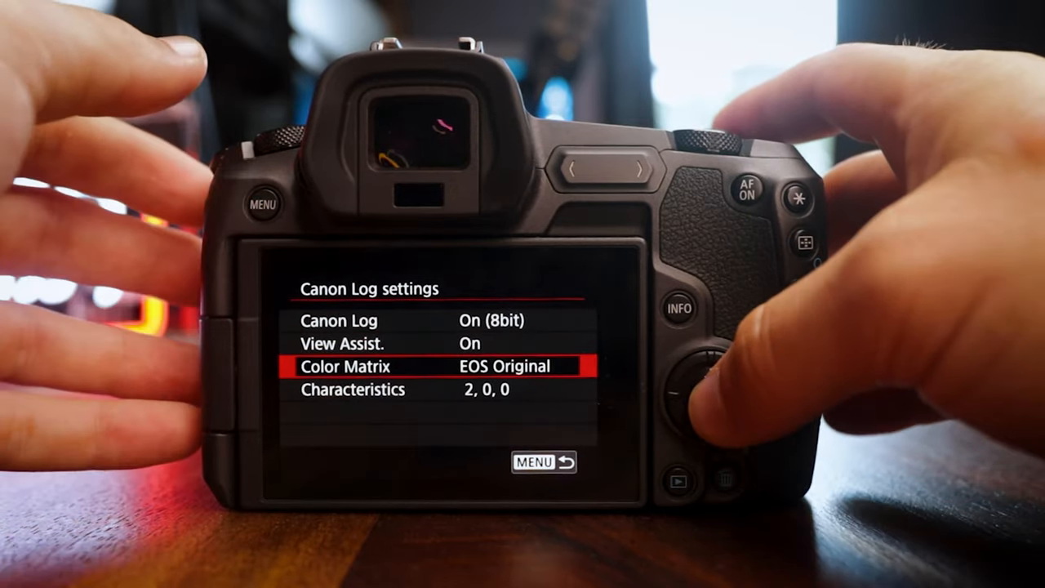
Step: Back out of Canon Log settings to Shooting menu page 4, unchanged
left_click(709, 387)
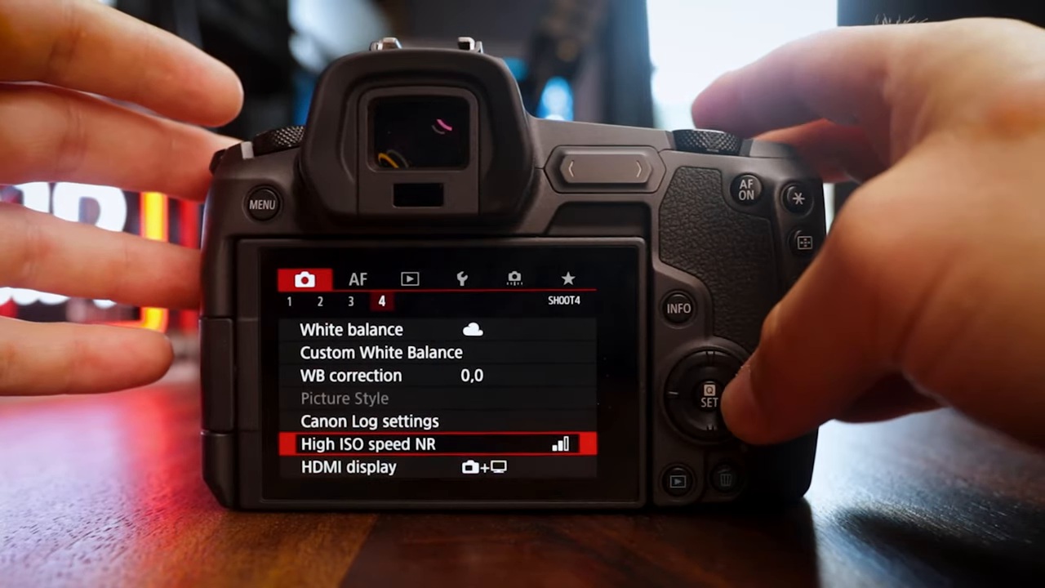
Step: Close the shooting menu, leaving the rear LCD dark
left_click(357, 279)
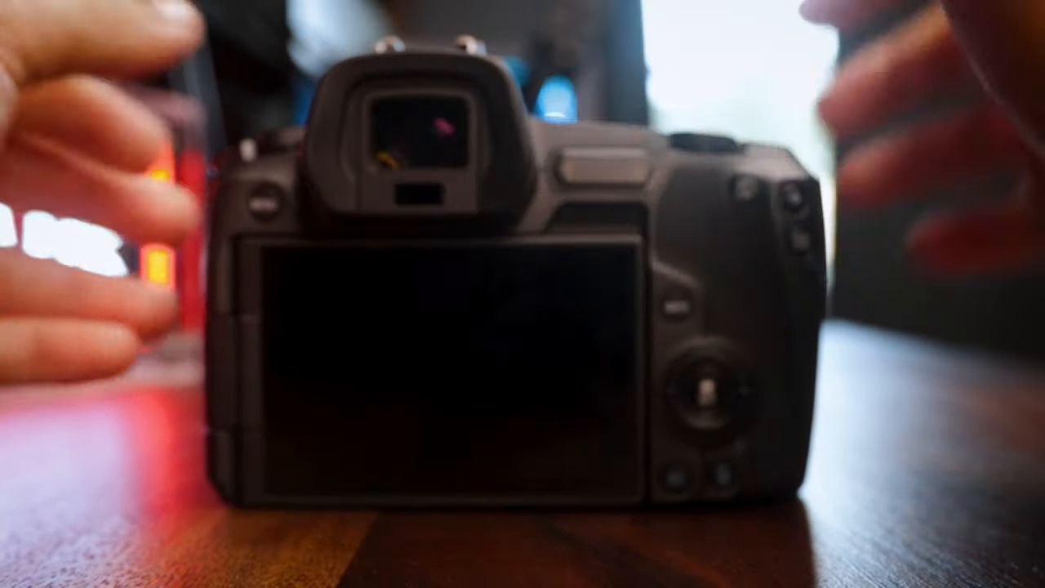
Step: Set screen display to manual under Setup 4 Display settings, then return to live view
left_click(264, 202)
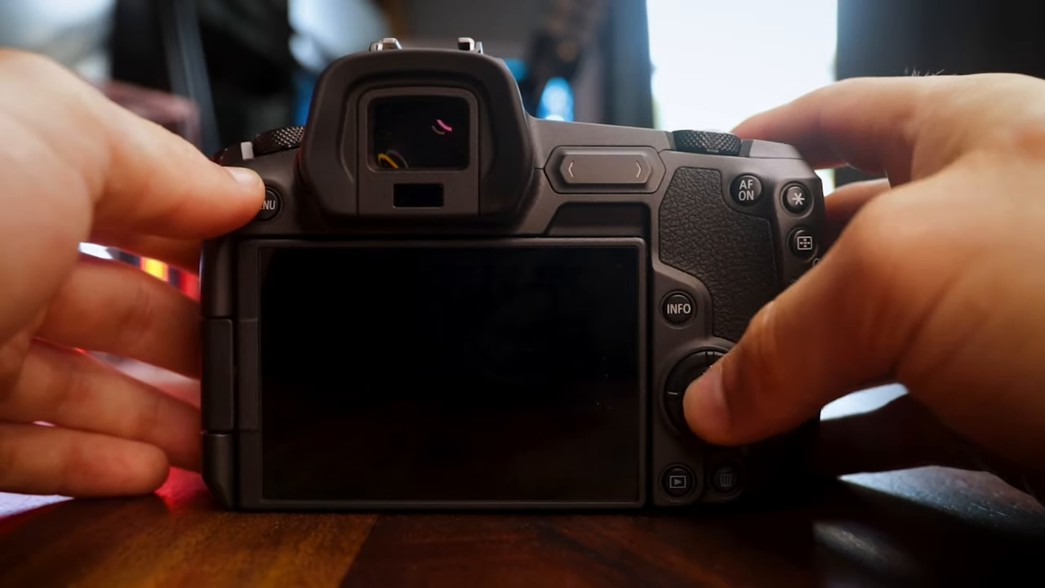
left_click(269, 202)
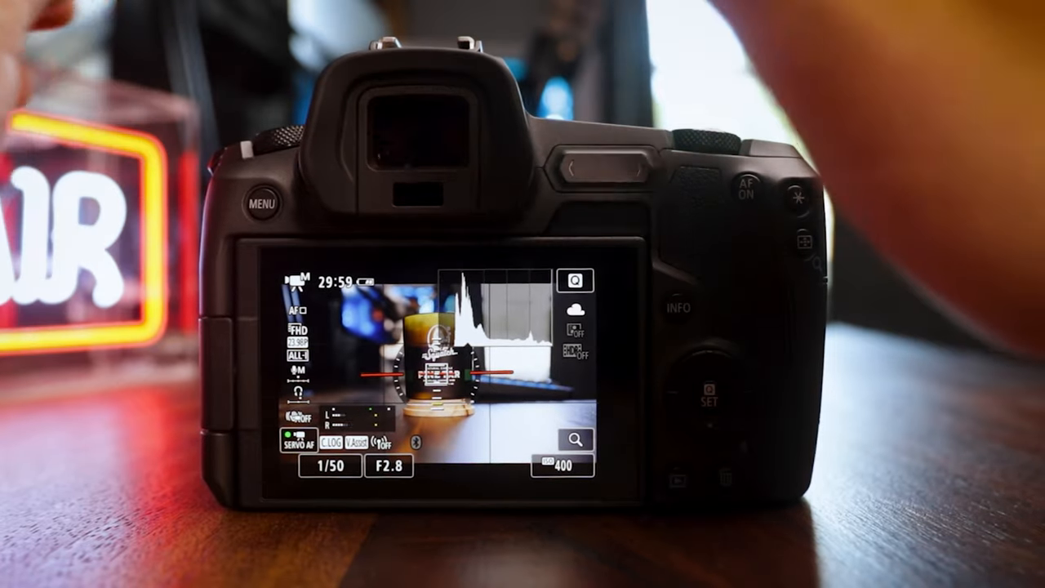
left_click(261, 201)
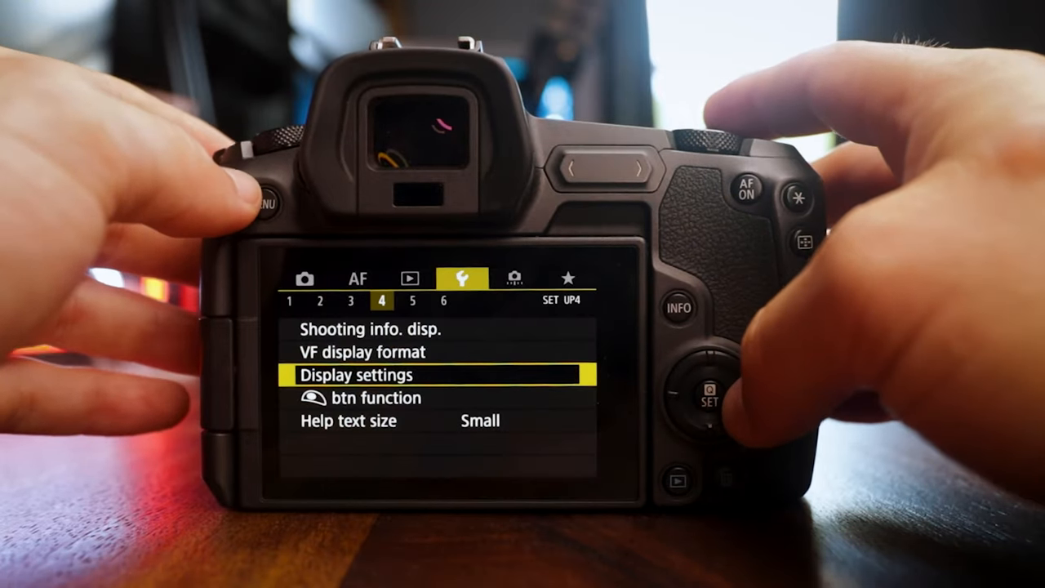
left_click(268, 196)
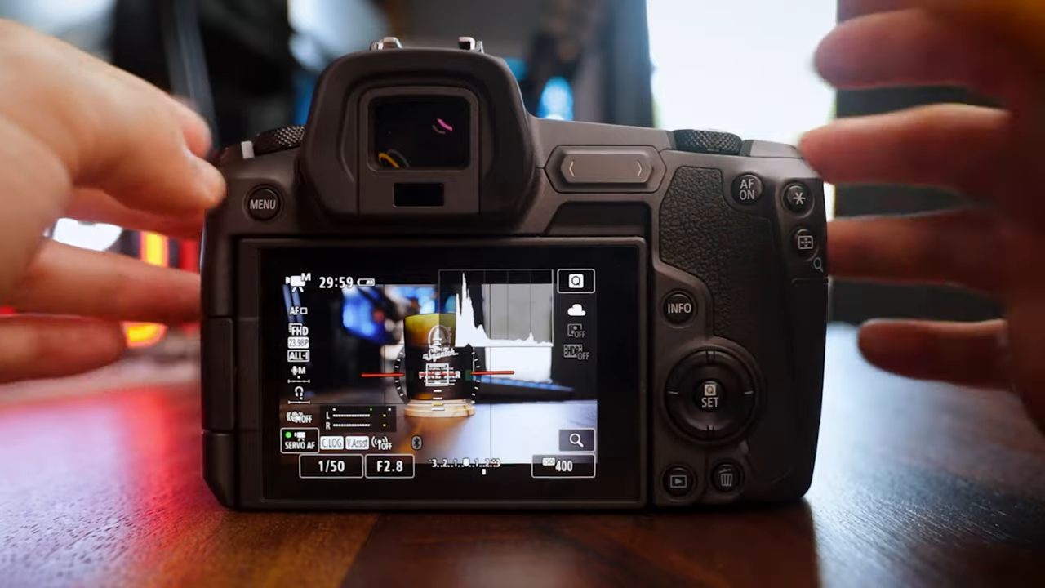